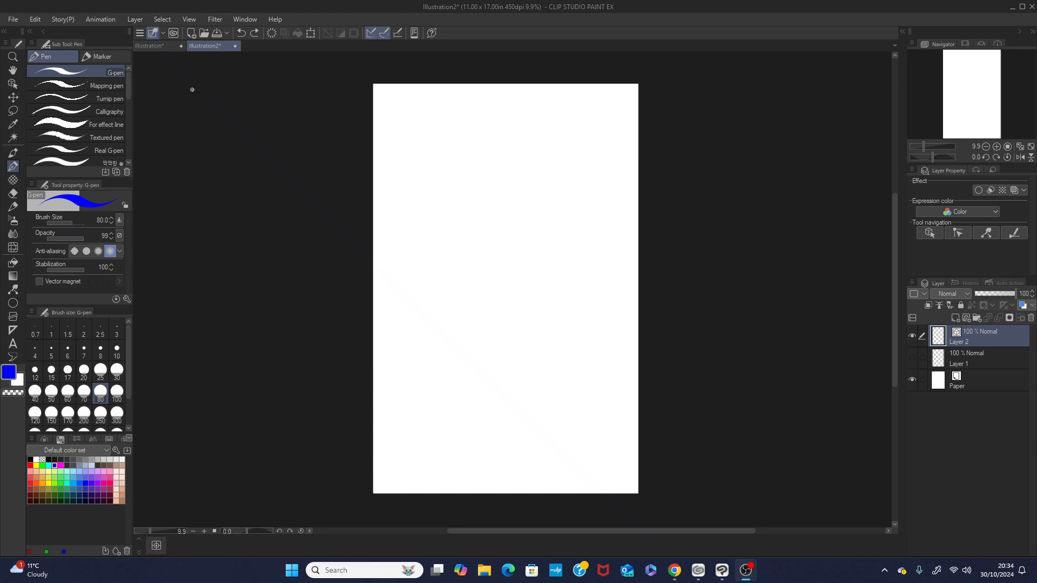
pyautogui.moveTo(186, 86)
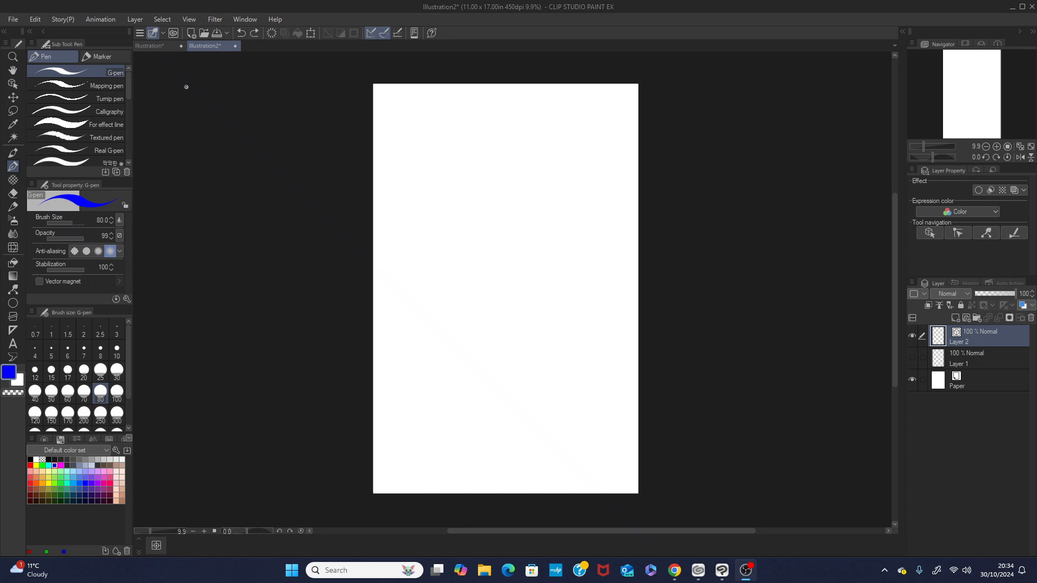
# Create a new 11 x 17 inch, 450 dpi illustration canvas from File > New.
pyautogui.click(12, 18)
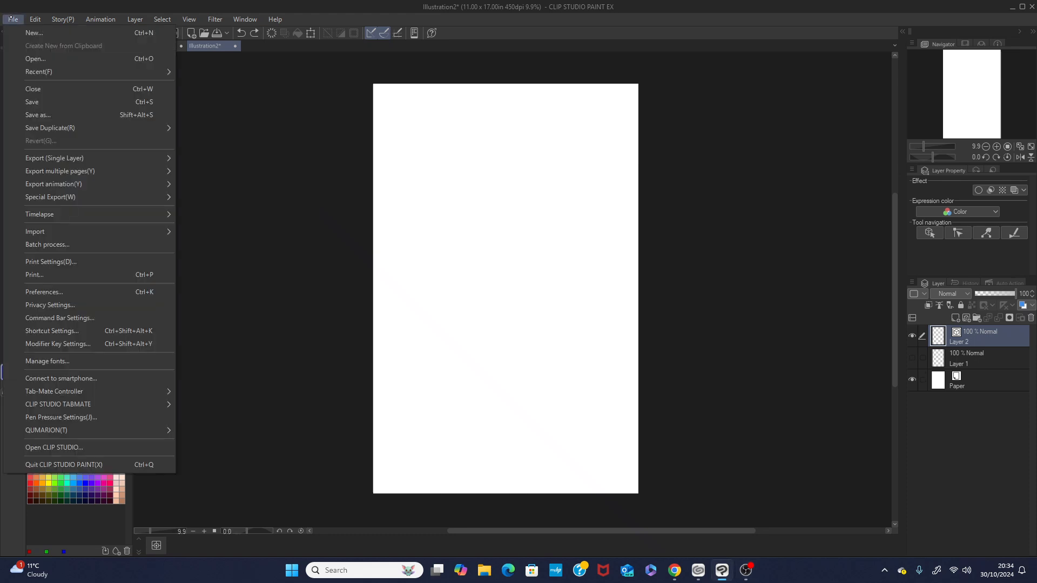
pyautogui.click(34, 33)
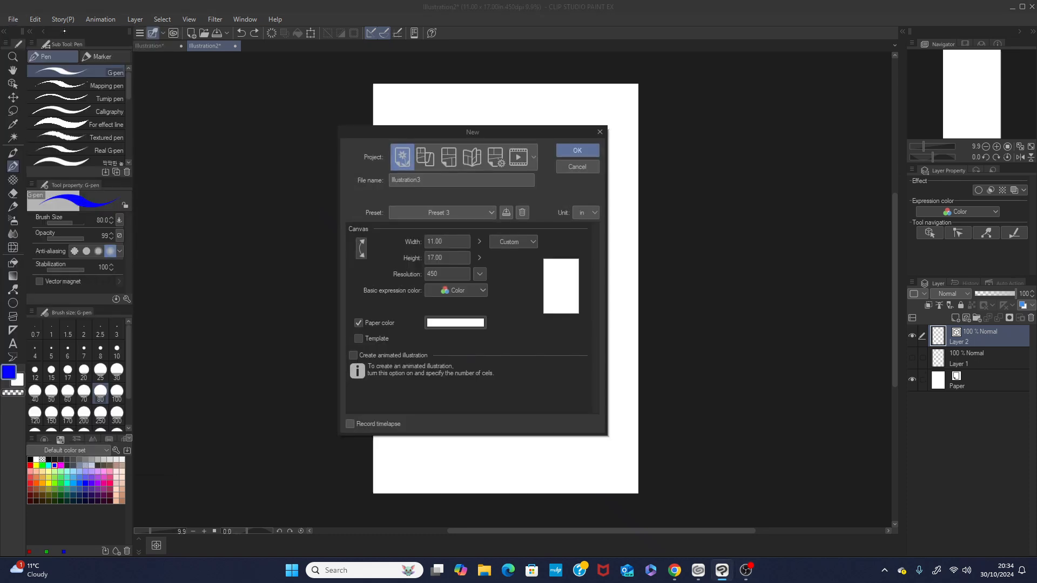
pyautogui.click(575, 150)
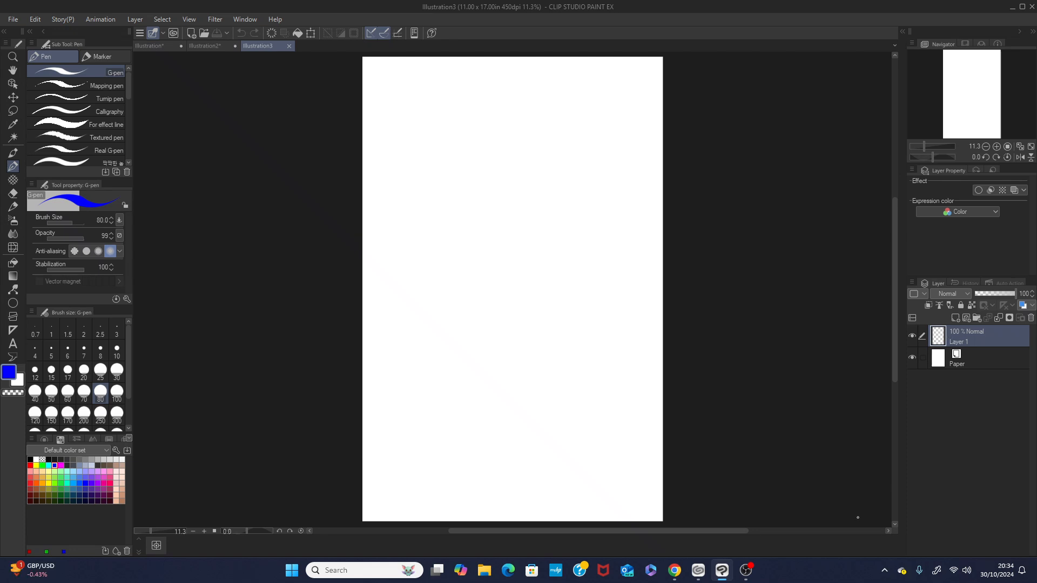
# Add a new raster layer and select the Symmetrical ruler sub tool.
pyautogui.click(954, 317)
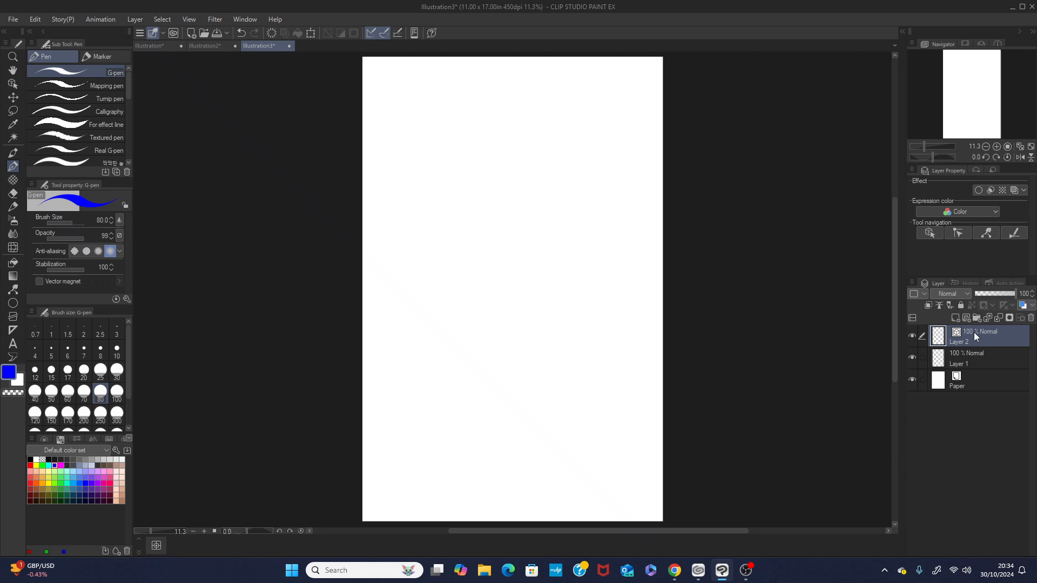
pyautogui.click(12, 303)
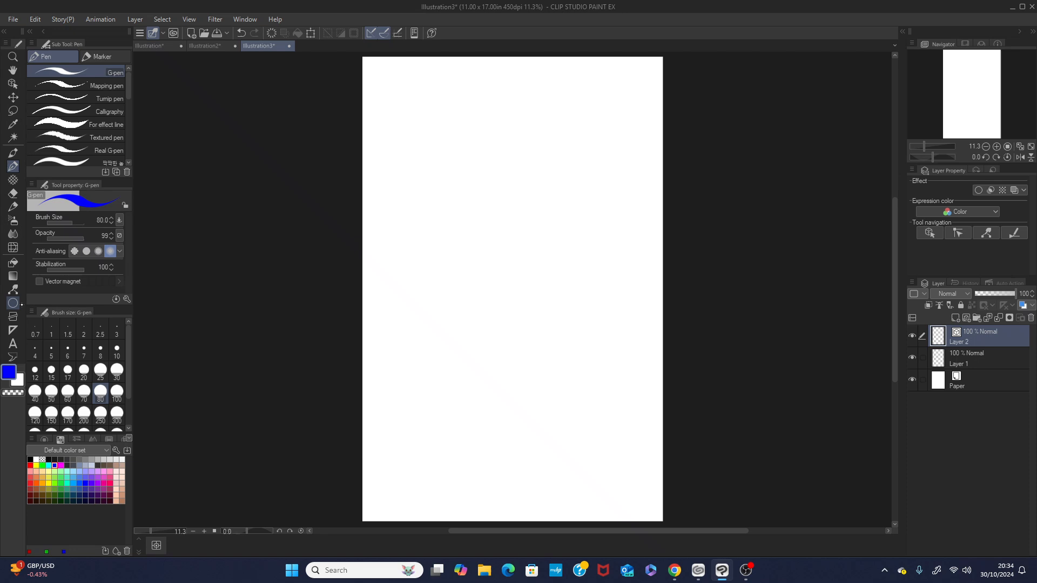
pyautogui.click(12, 330)
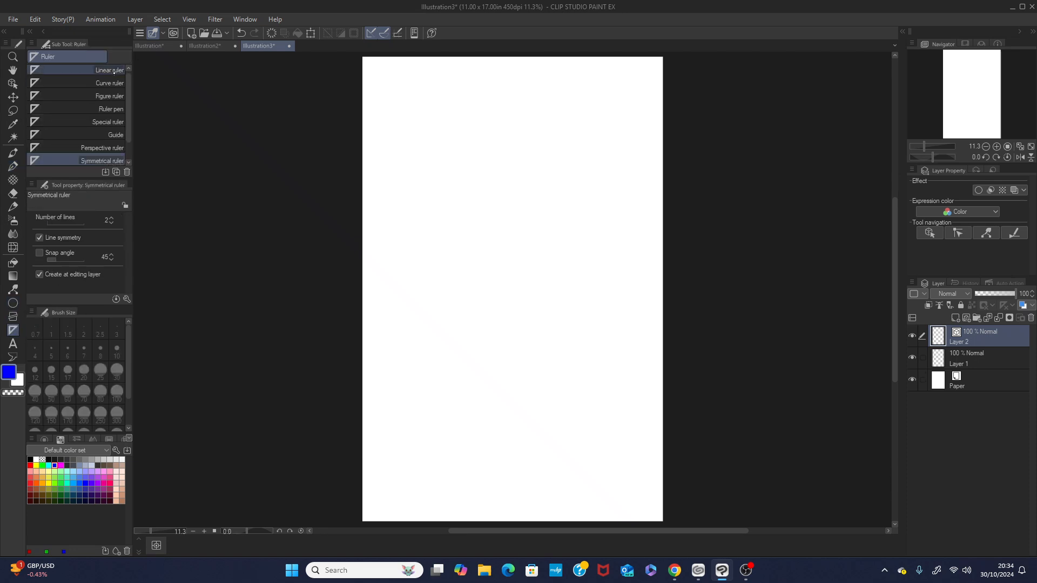
# Place a vertical symmetry ruler line through the centre of the canvas.
pyautogui.click(103, 160)
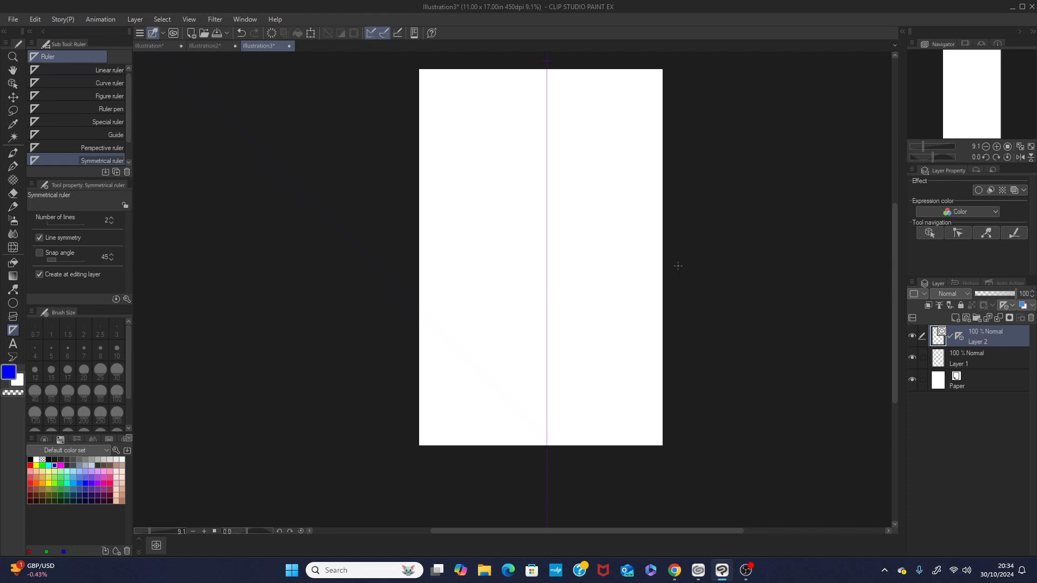
pyautogui.moveTo(13, 153)
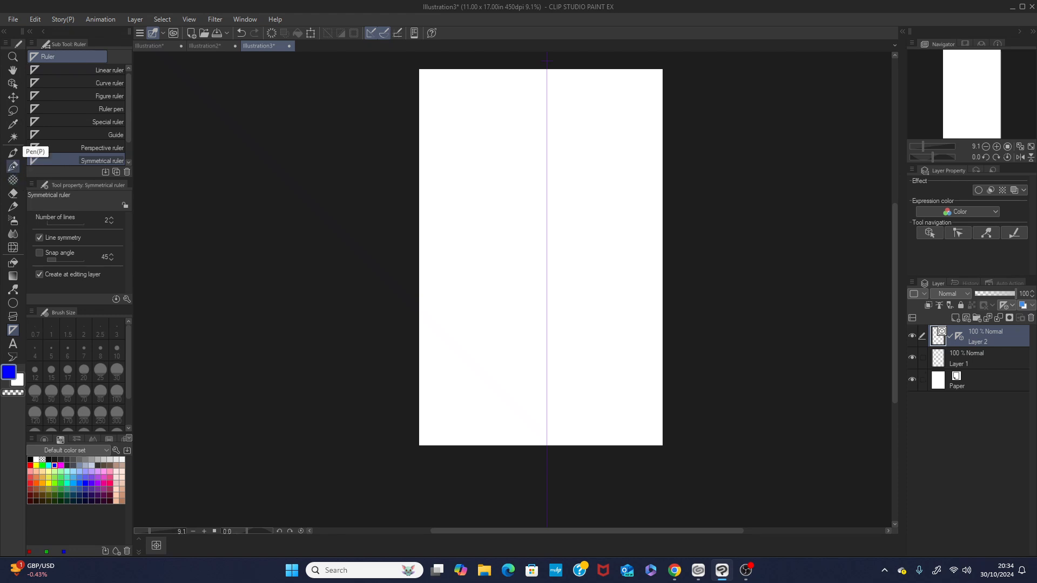
# Select the G-pen at size 80 and draw the mirrored head, neck and shoulders.
pyautogui.click(12, 153)
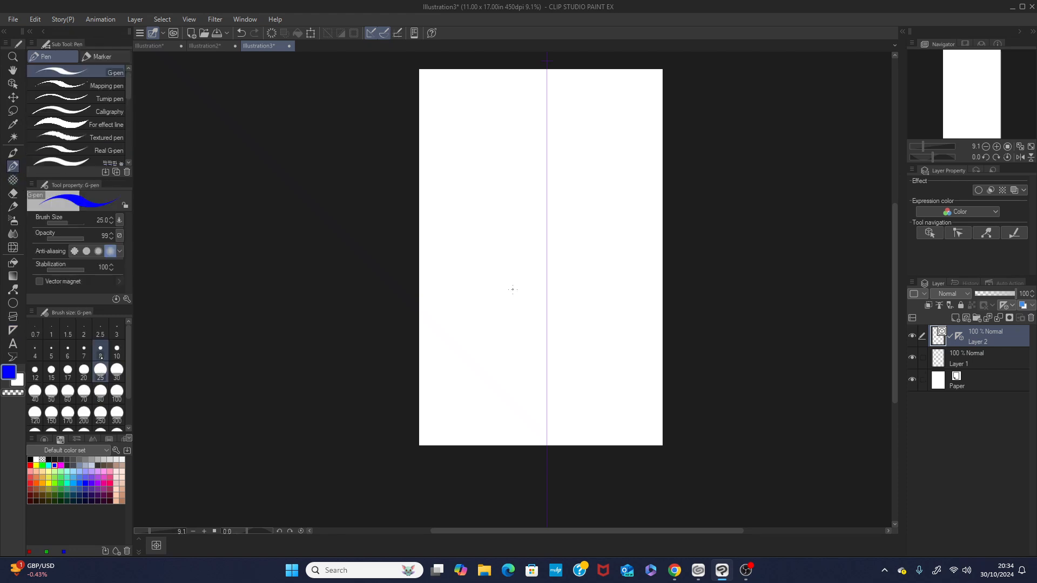
pyautogui.click(100, 392)
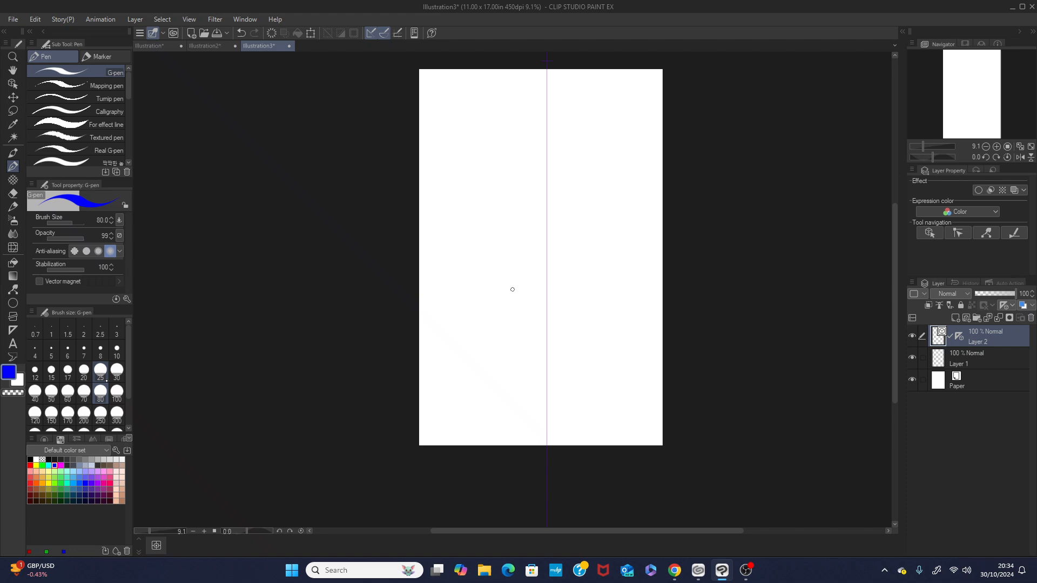
pyautogui.moveTo(485, 193); pyautogui.dragTo(609, 192)
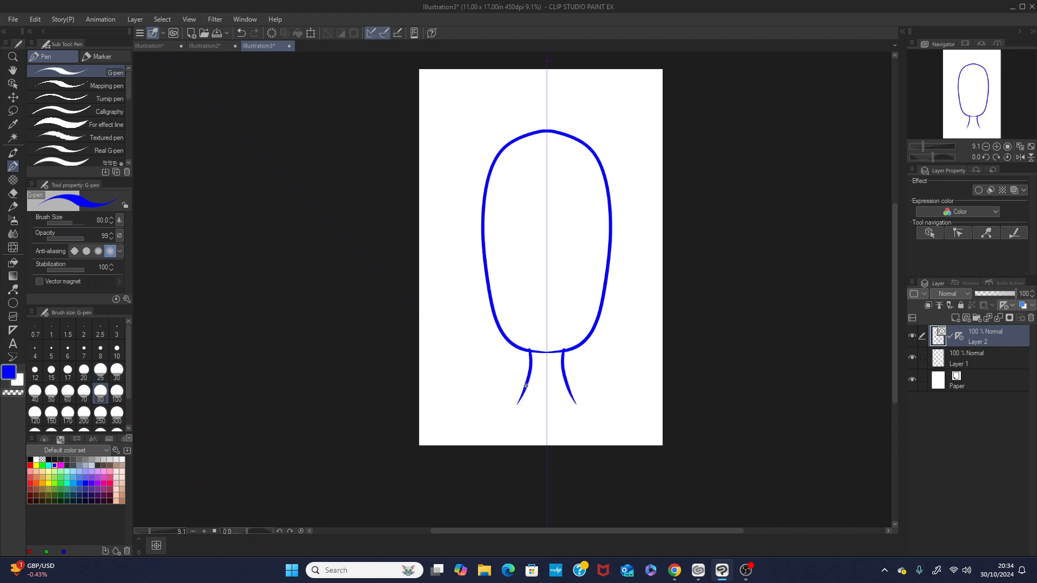
pyautogui.moveTo(522, 371); pyautogui.dragTo(447, 436)
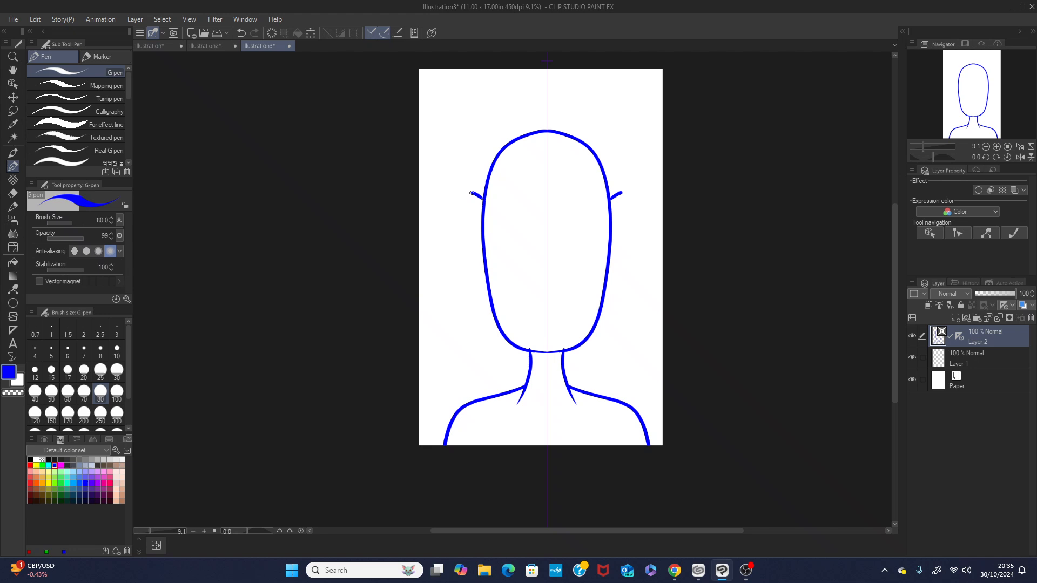
# Add the mirrored ears, nose, eyes and smile to the face.
pyautogui.moveTo(469, 192); pyautogui.dragTo(489, 271)
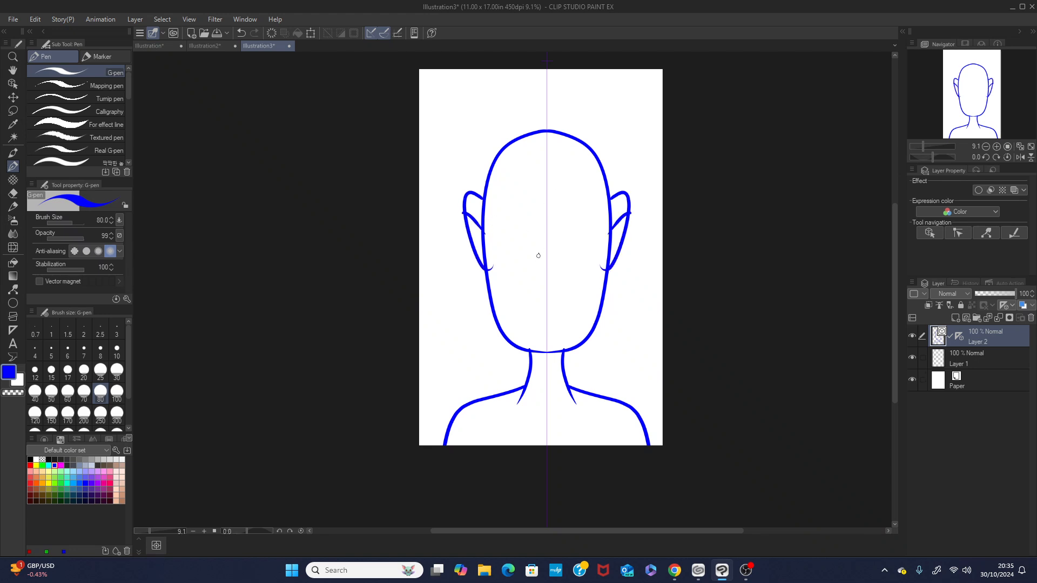
pyautogui.moveTo(512, 262); pyautogui.dragTo(582, 261)
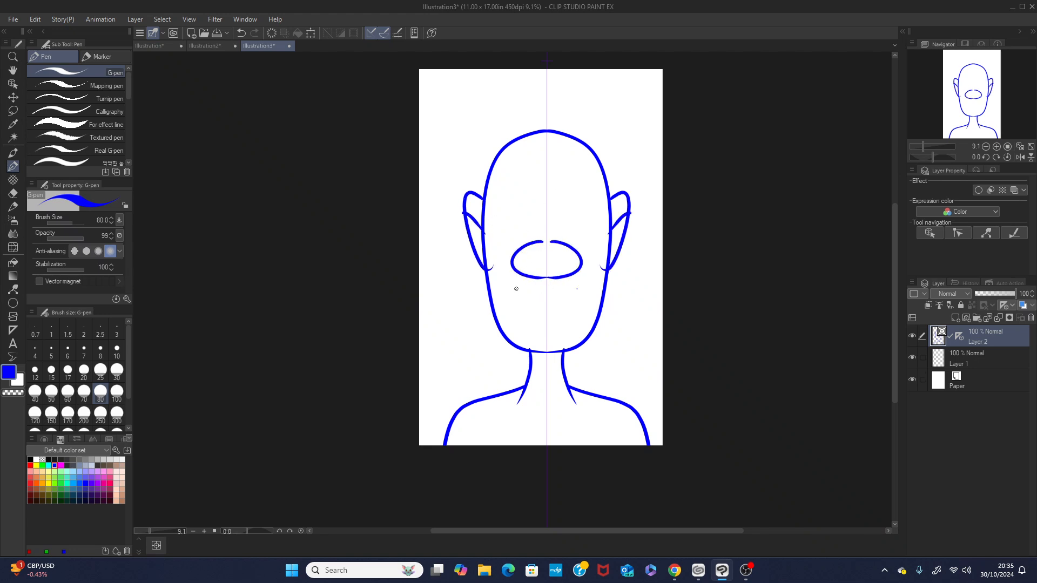
pyautogui.moveTo(509, 287); pyautogui.dragTo(588, 288)
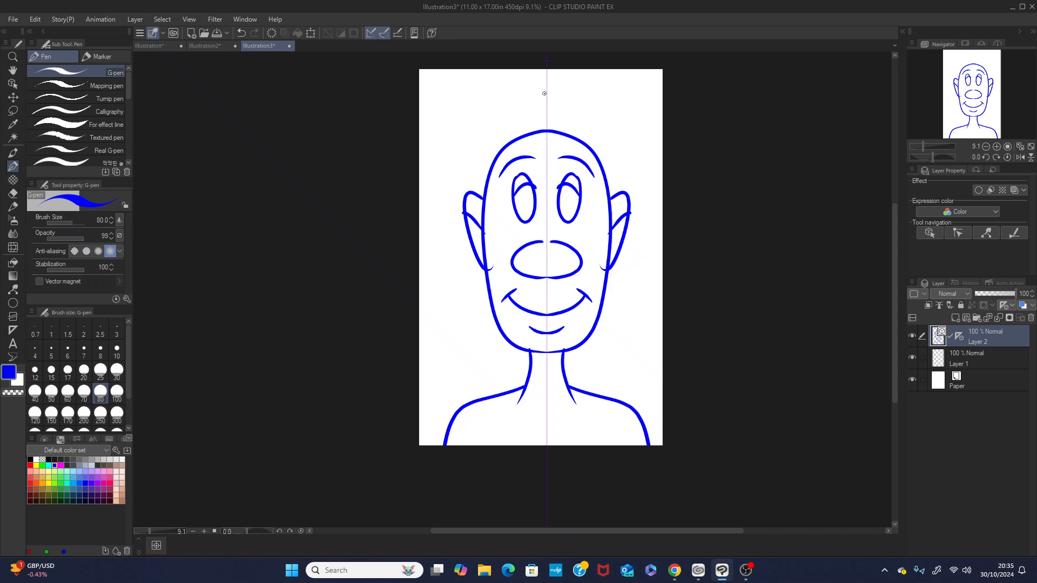
pyautogui.moveTo(545, 98)
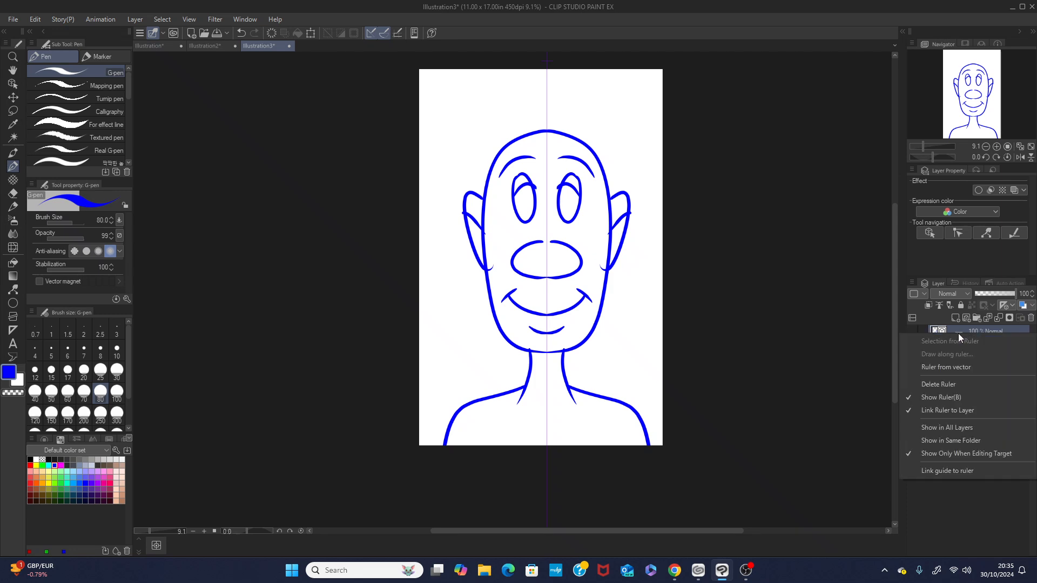
pyautogui.moveTo(941, 397)
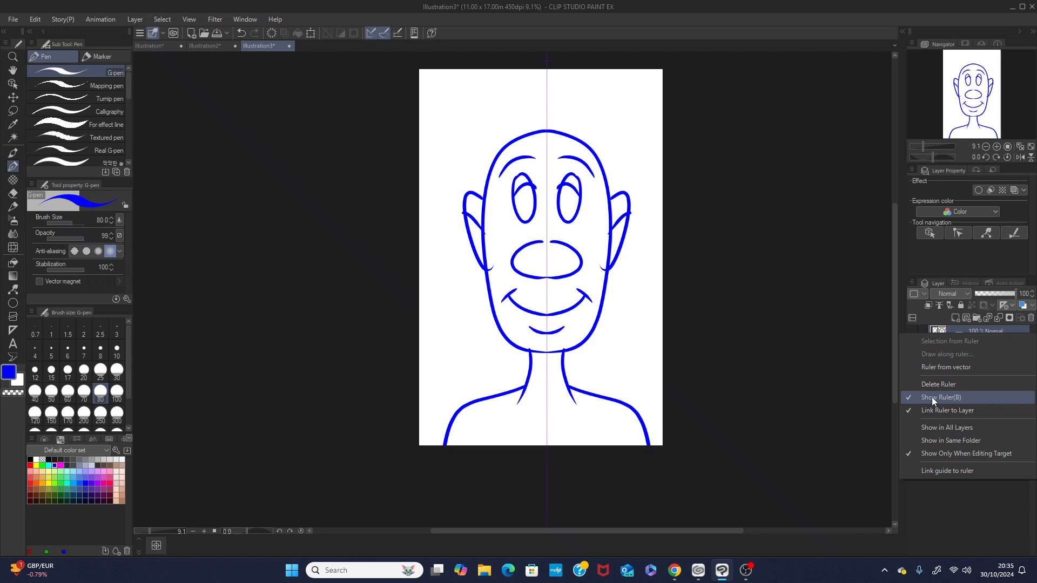
# Uncheck Show Ruler on Layer 2 to hide the symmetry line.
pyautogui.click(941, 397)
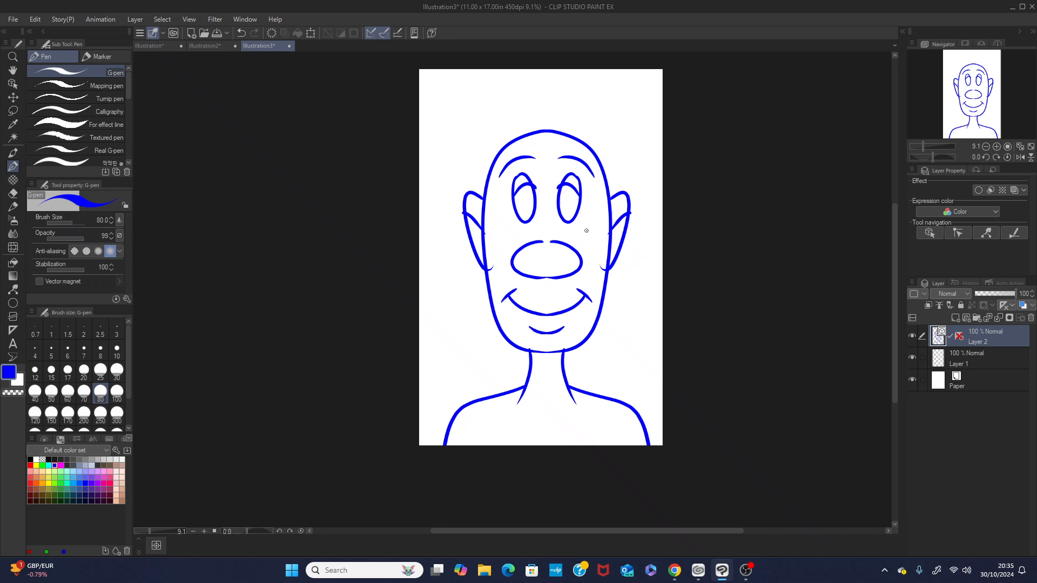
pyautogui.moveTo(606, 232)
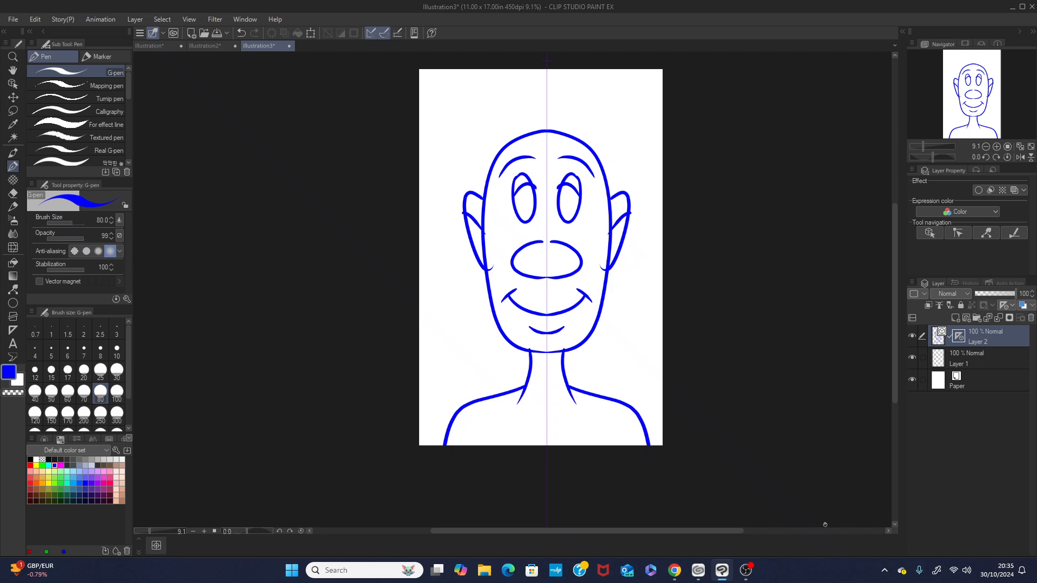
pyautogui.moveTo(746, 571)
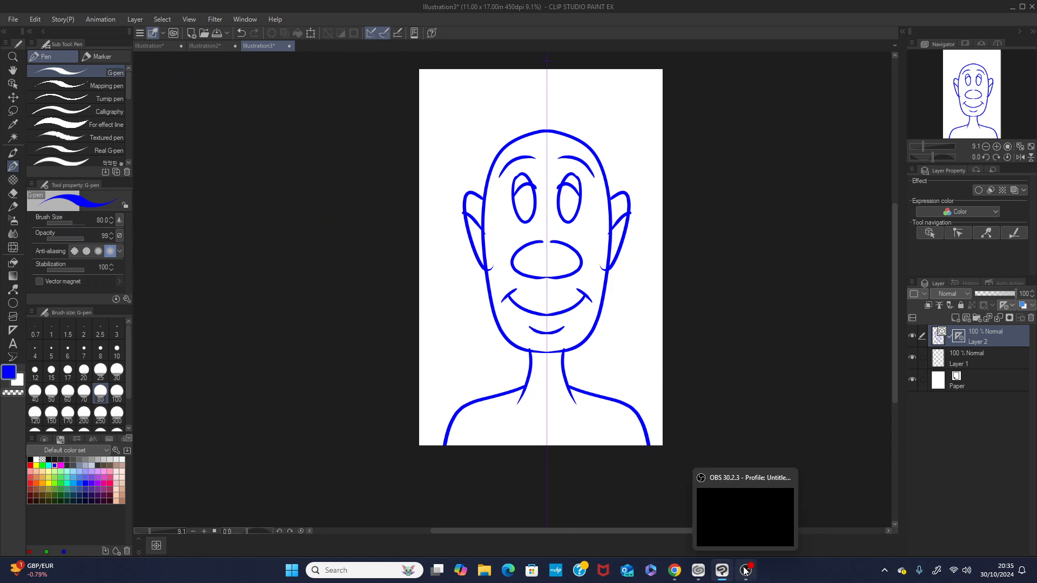